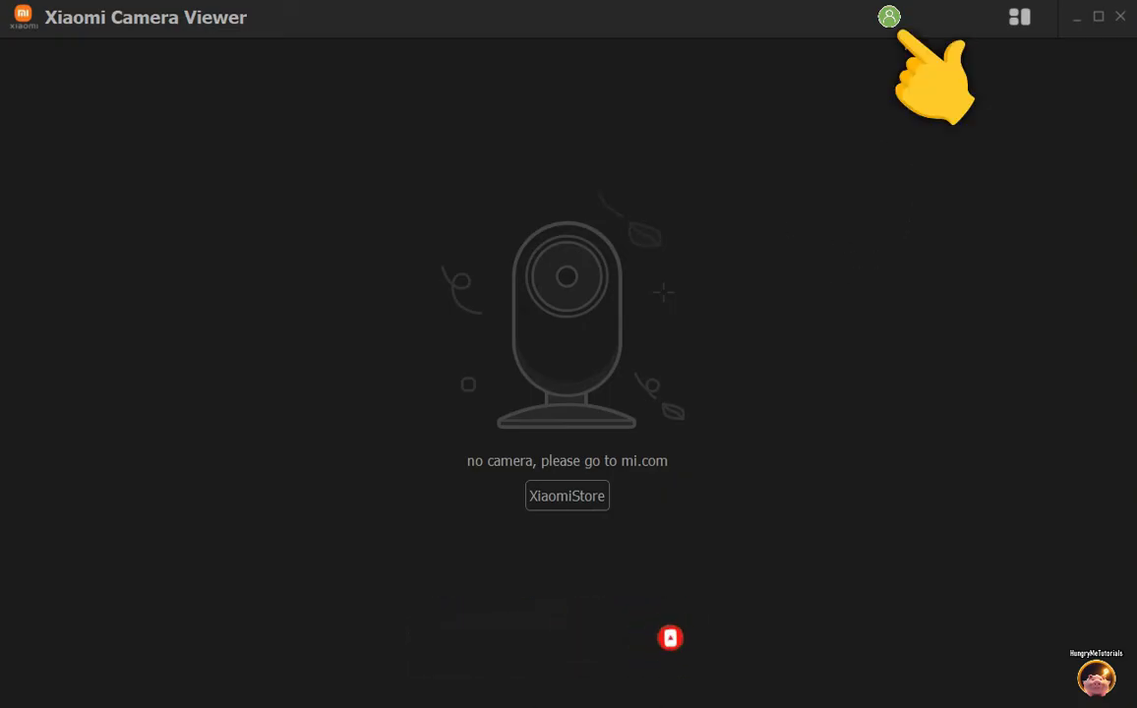
# Reach the region setting from the account avatar menu, currently showing India.
pyautogui.click(889, 15)
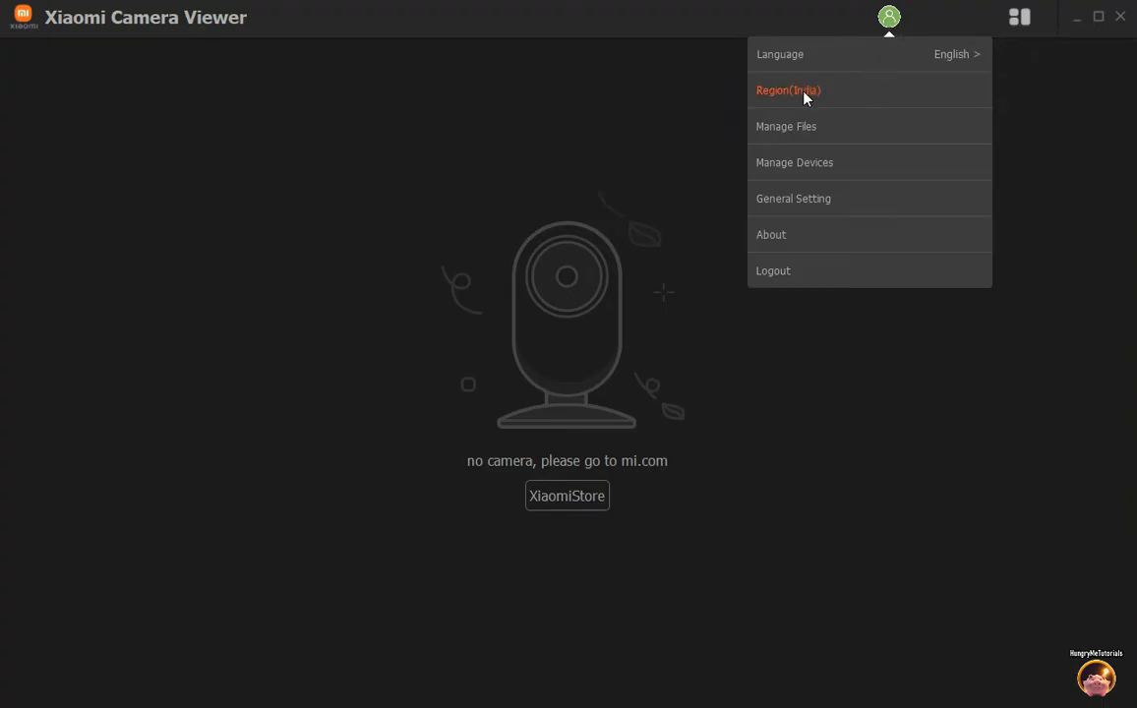
pyautogui.click(787, 91)
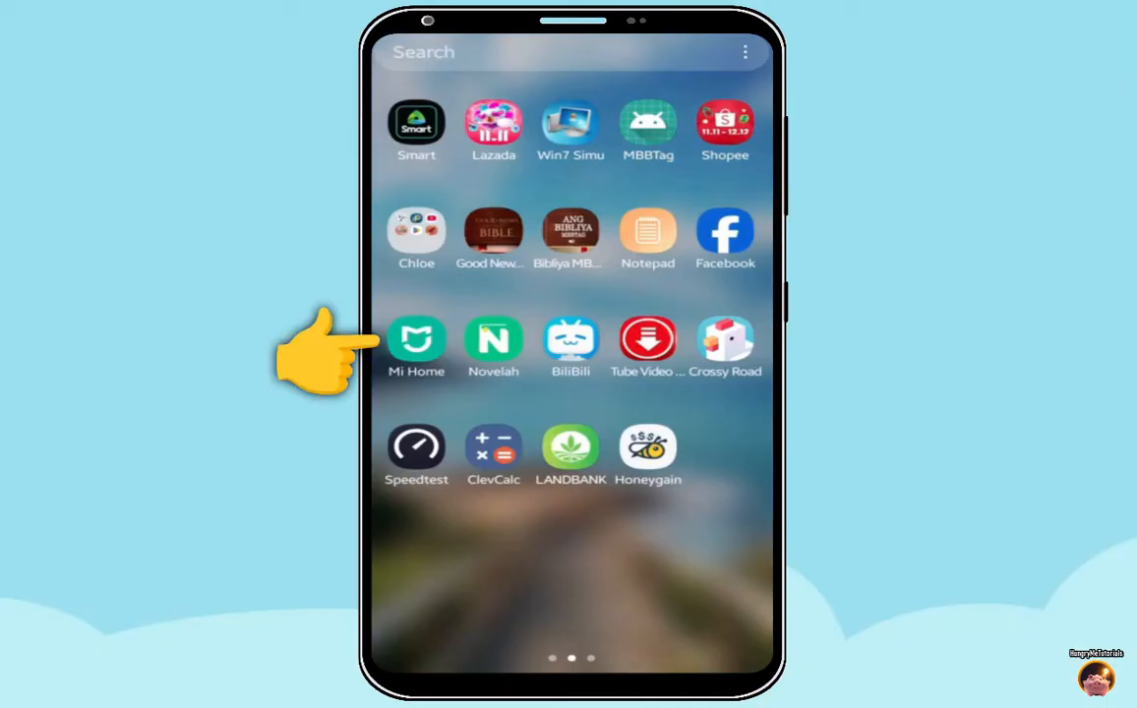
# Launch Mi Home and go to the account's Additional settings page.
pyautogui.click(417, 339)
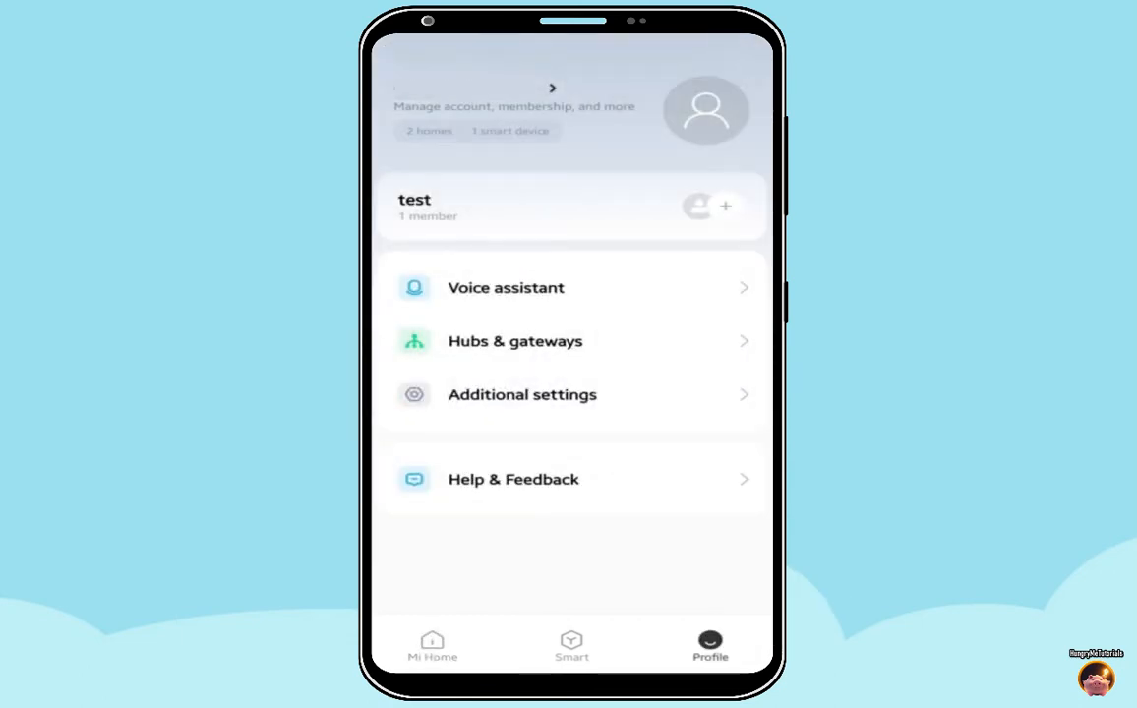
pyautogui.click(524, 394)
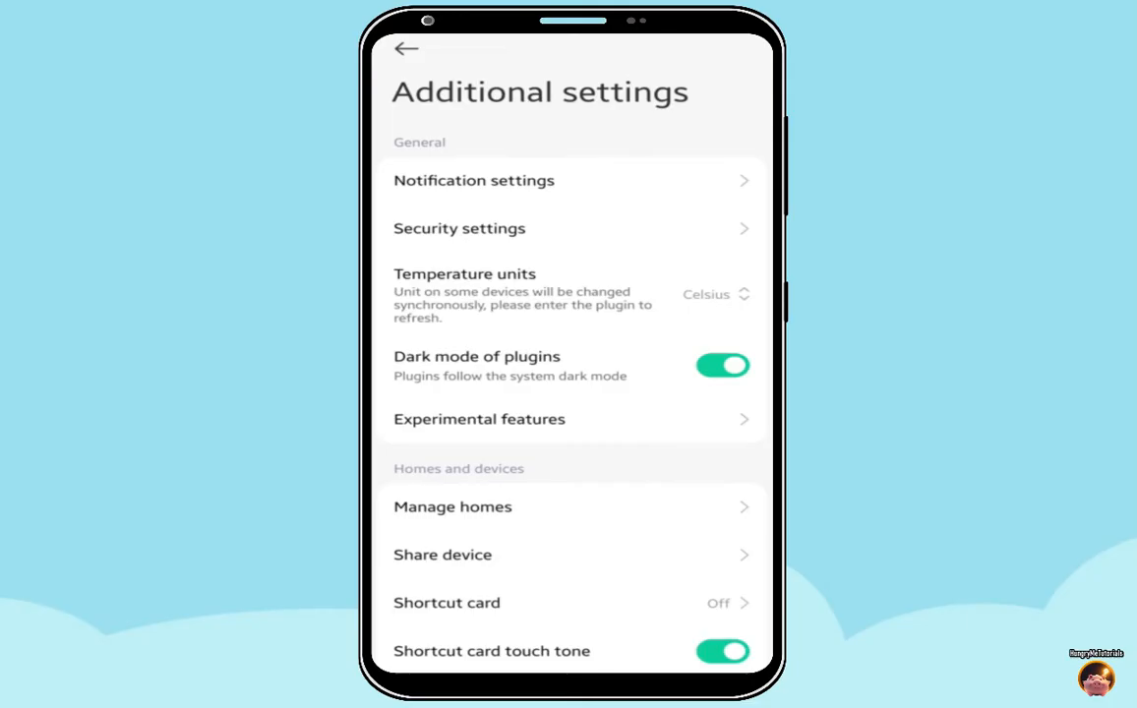
pyautogui.scroll(-3)
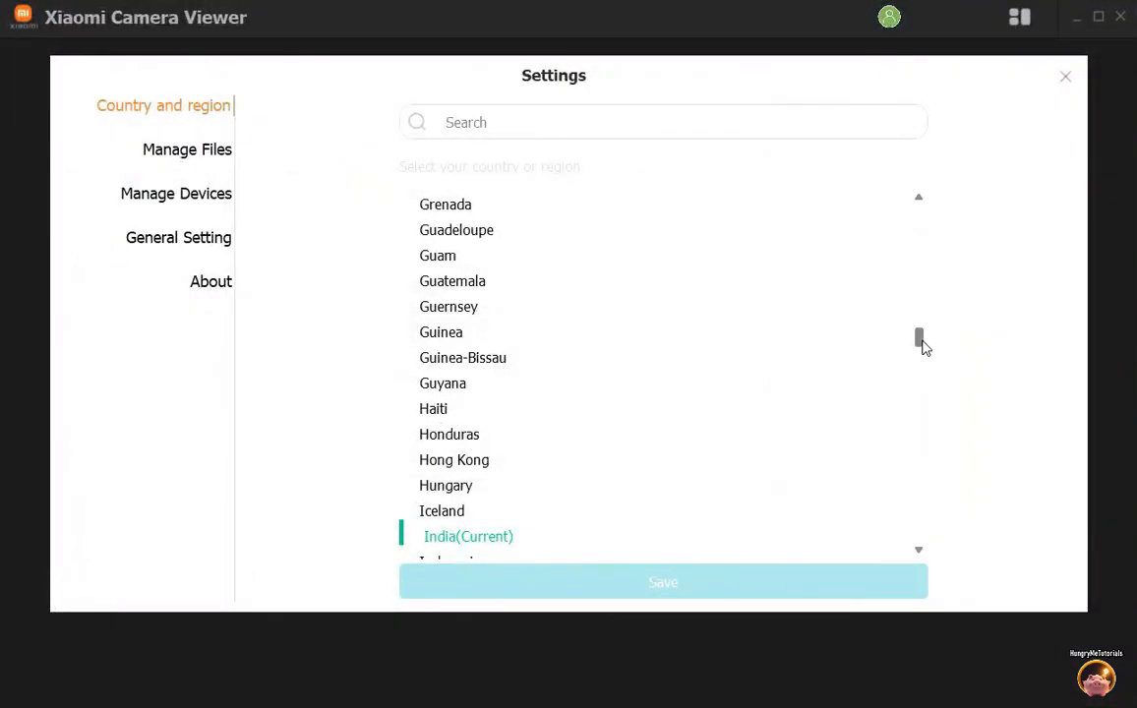
# Choose Philippines in the country list and save, raising the 'Server doesn't match' switch prompt.
pyautogui.scroll(-3)
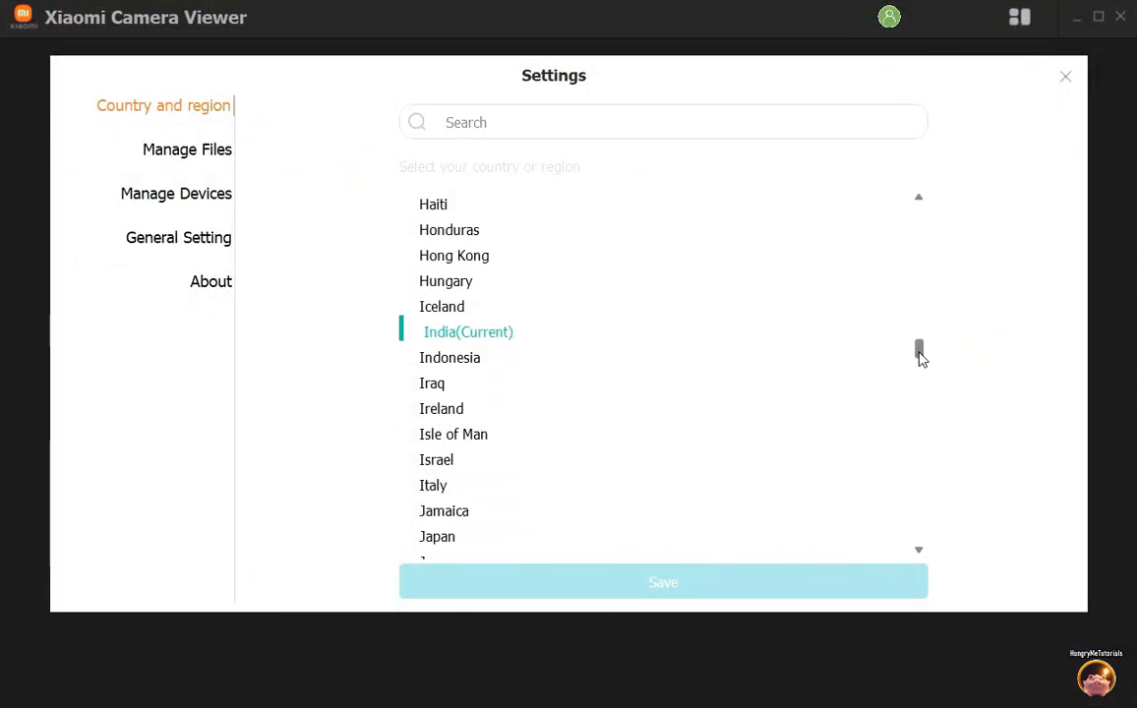
pyautogui.scroll(-3)
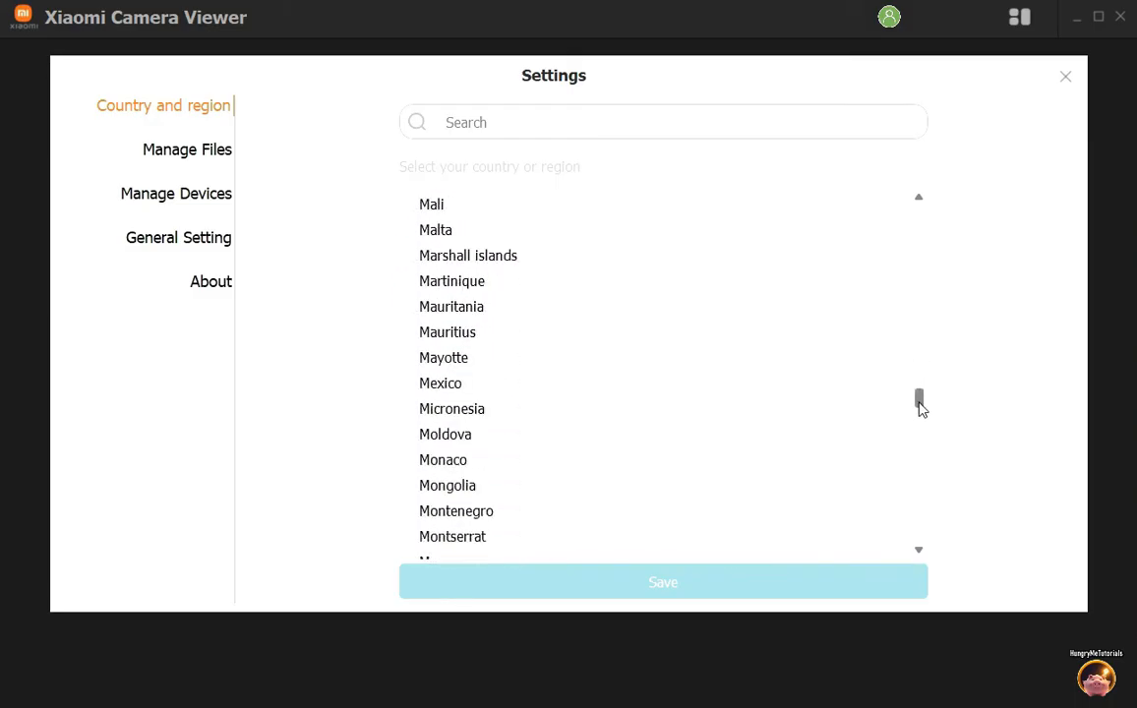
pyautogui.moveTo(919, 401); pyautogui.dragTo(919, 443)
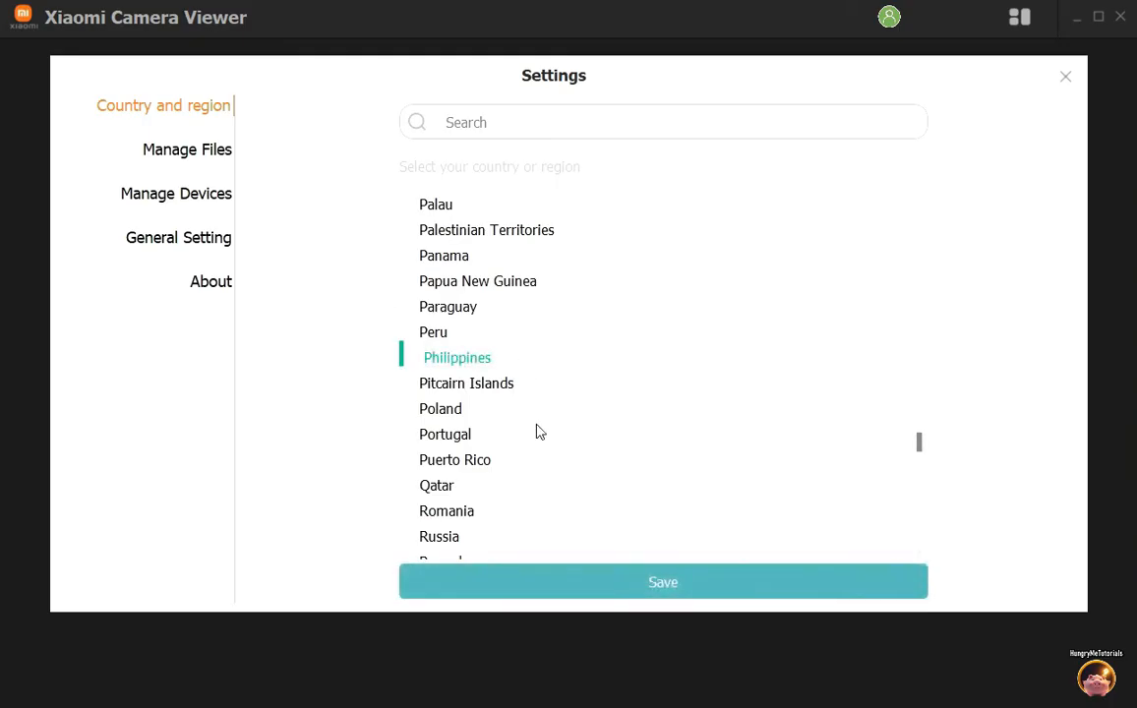
pyautogui.click(457, 358)
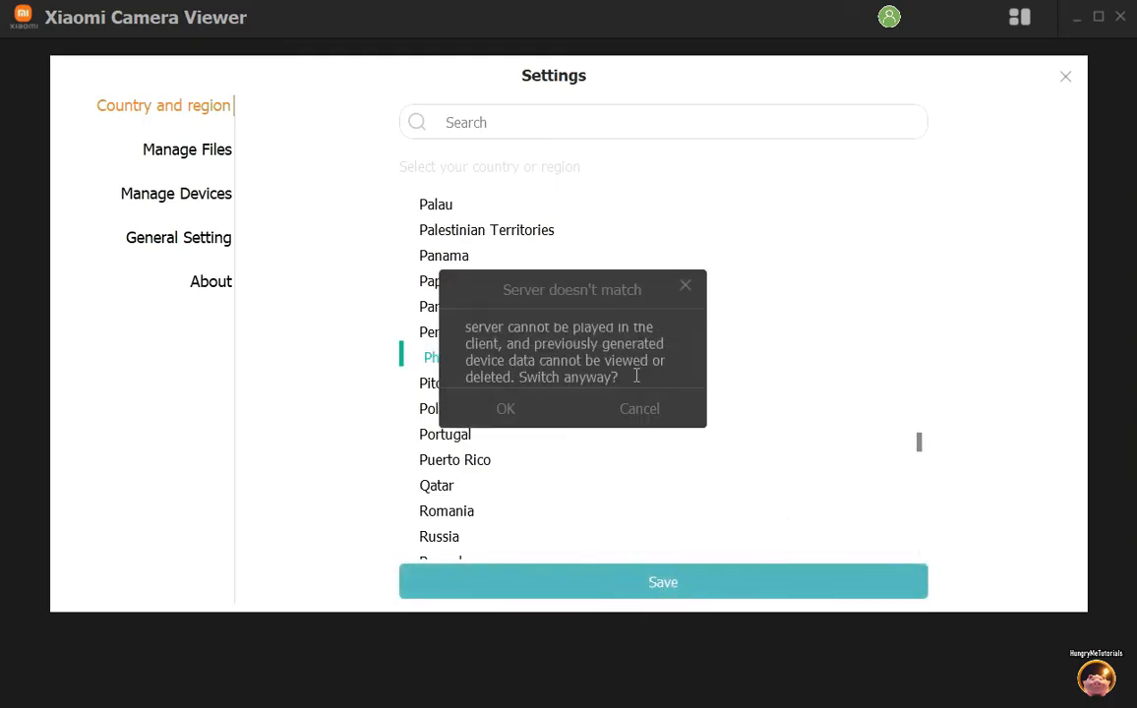